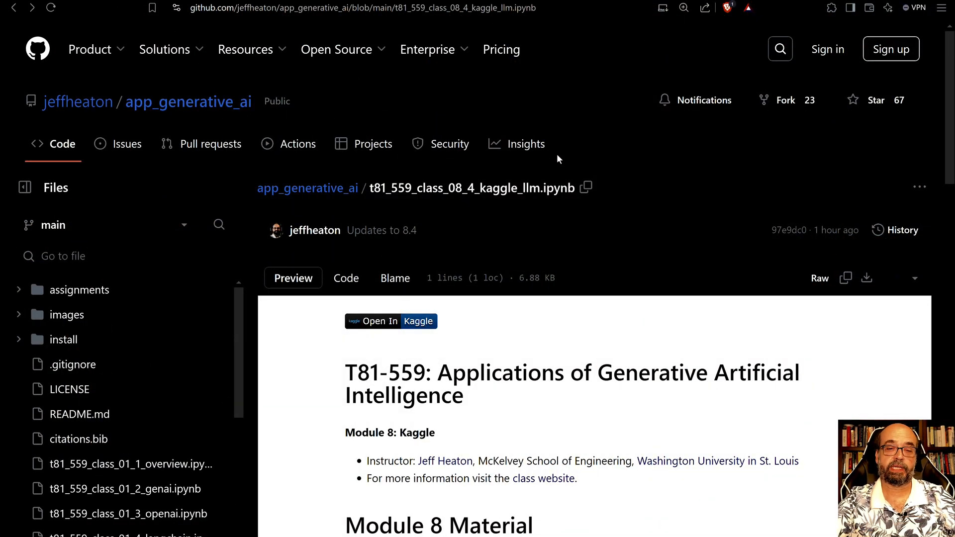
mouse_move(621, 421)
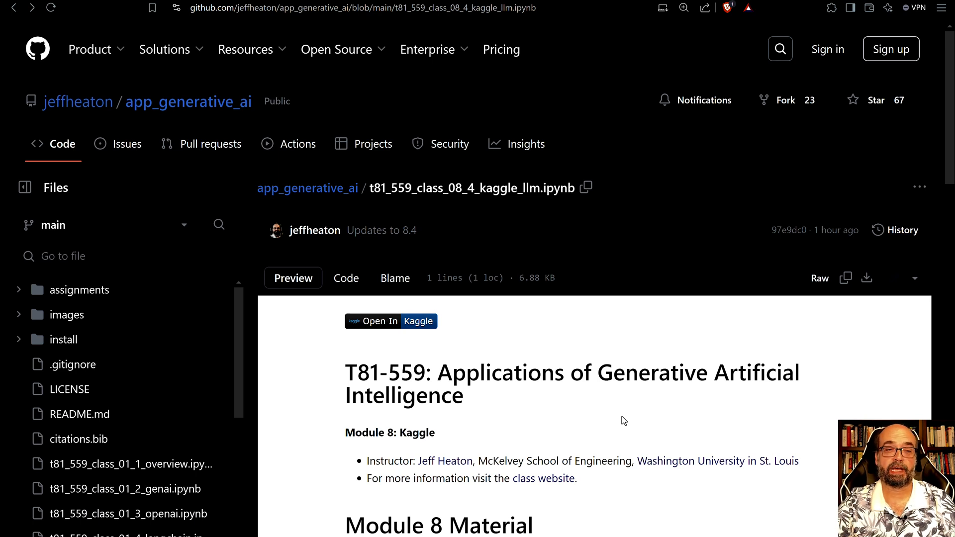
mouse_move(376, 319)
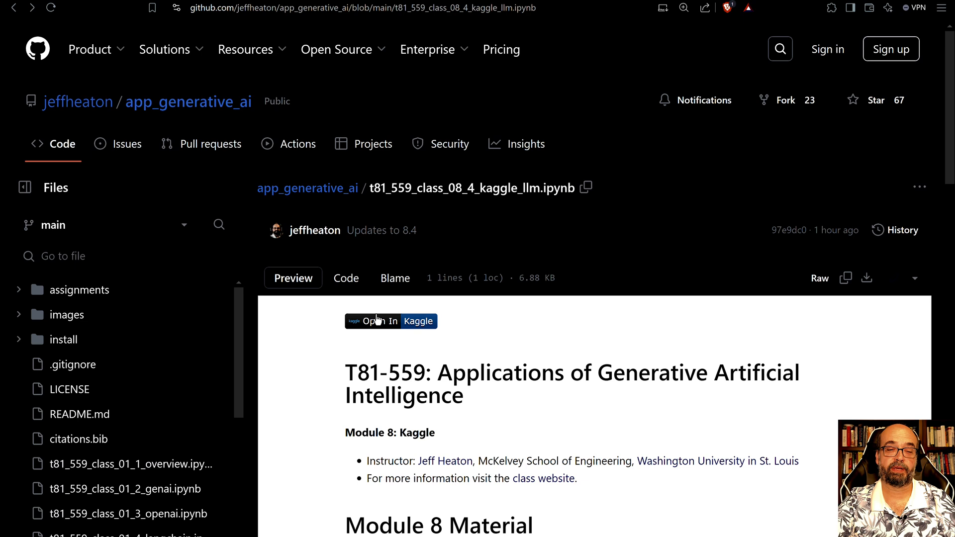
mouse_move(406, 327)
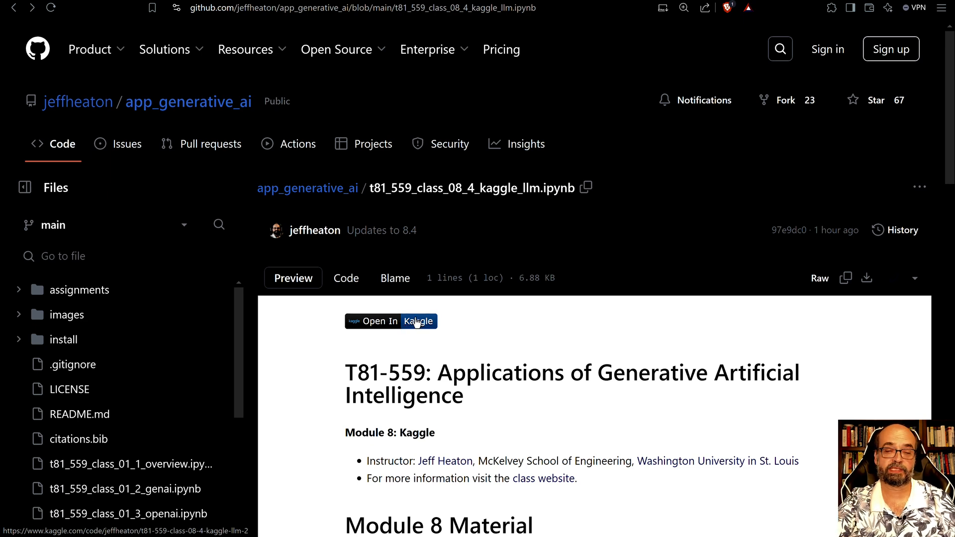
mouse_move(408, 321)
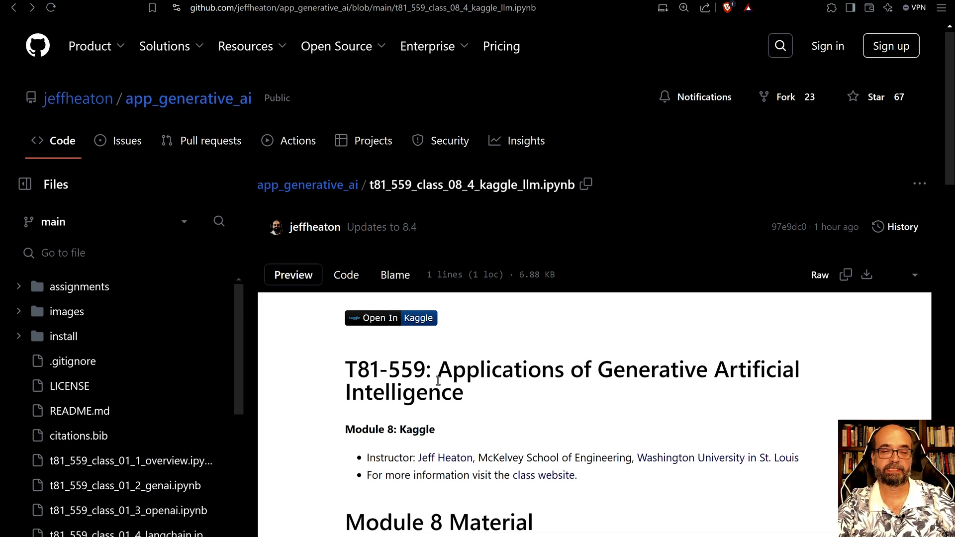
mouse_move(399, 320)
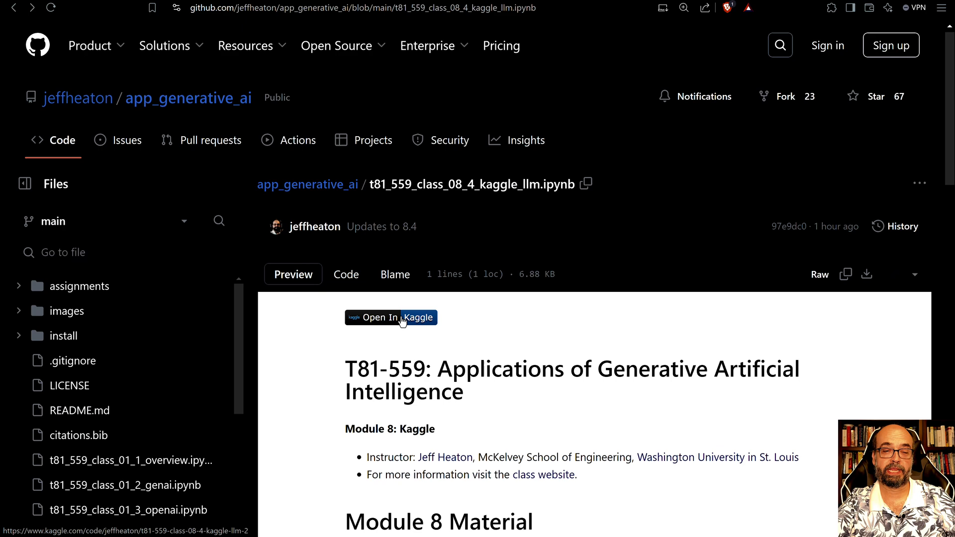
Launch the notebook from its Open In Kaggle badge and scroll to the Module 8 Material list.
left_click(390, 317)
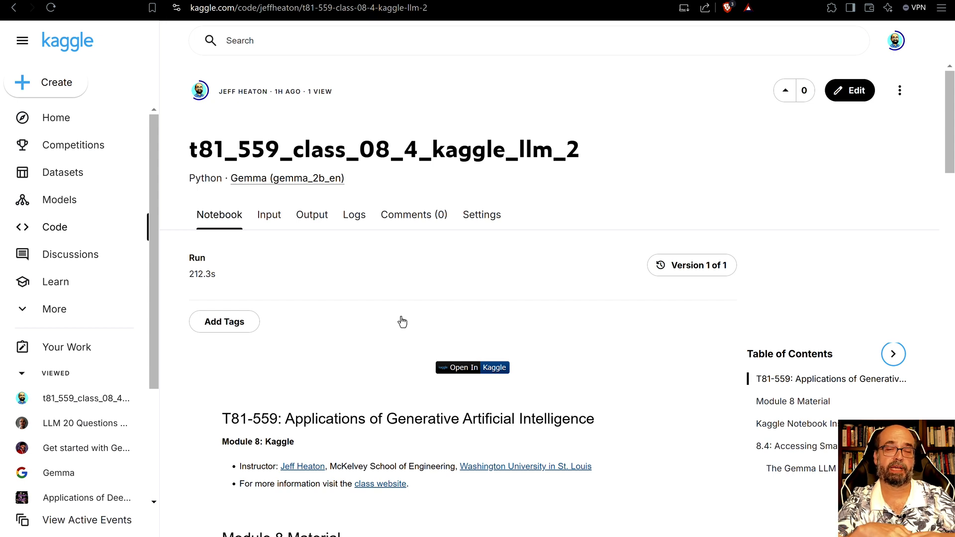
mouse_move(424, 153)
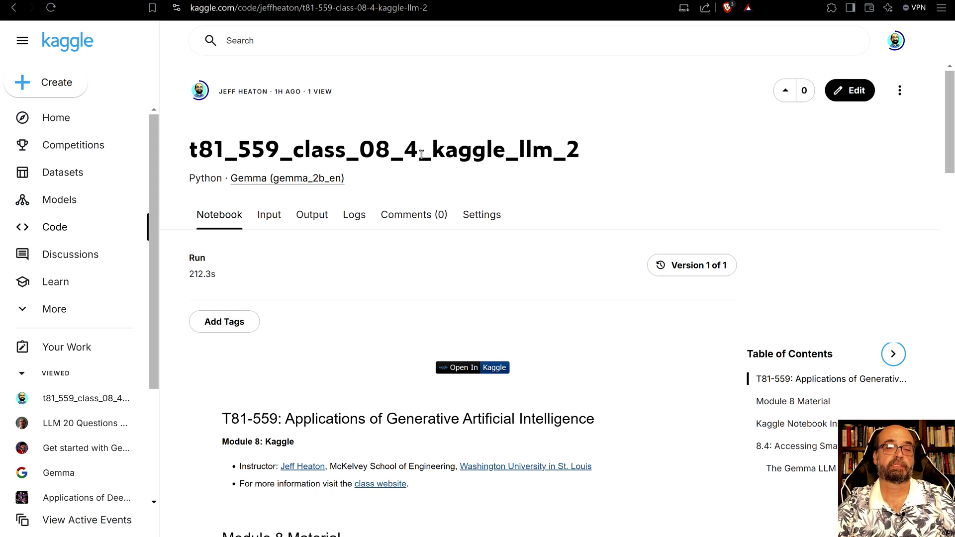
mouse_move(362, 29)
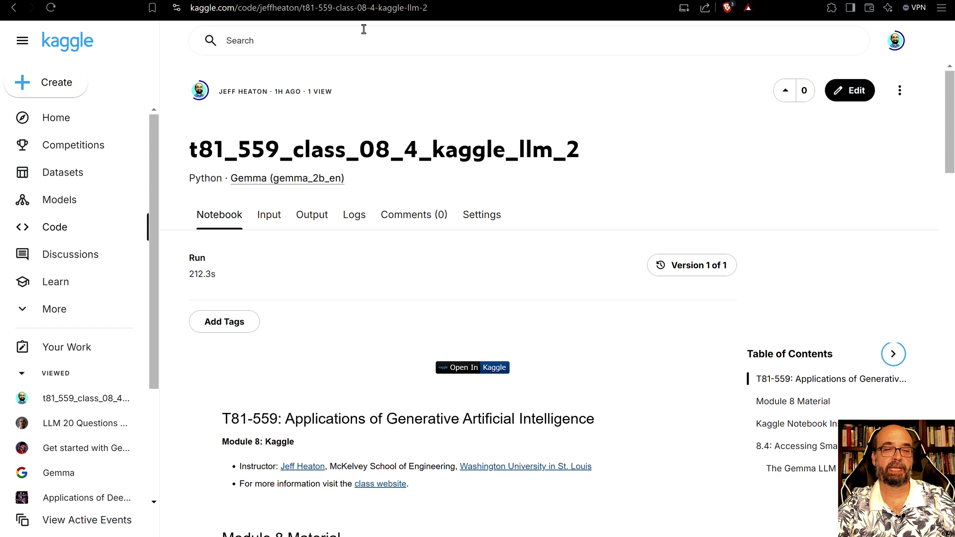
mouse_move(786, 91)
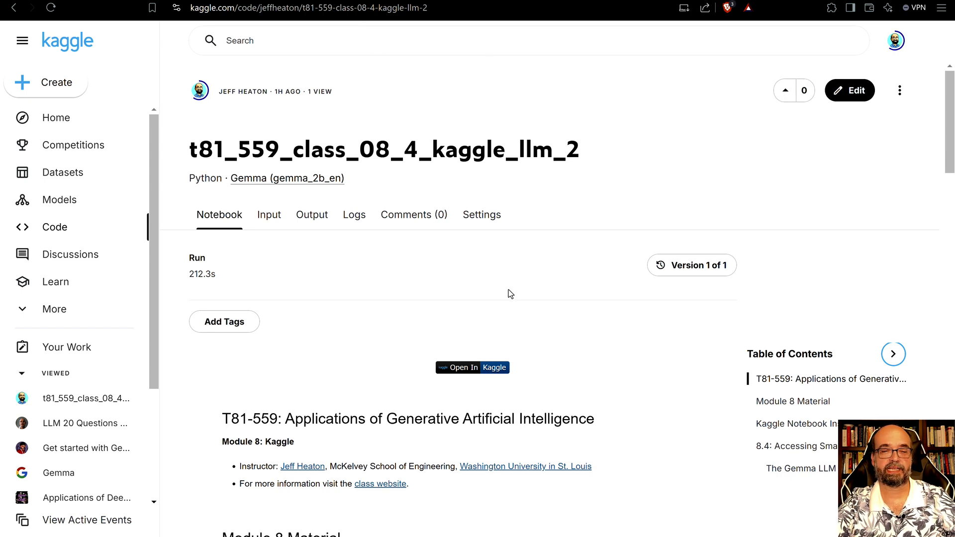
scroll("down", 3)
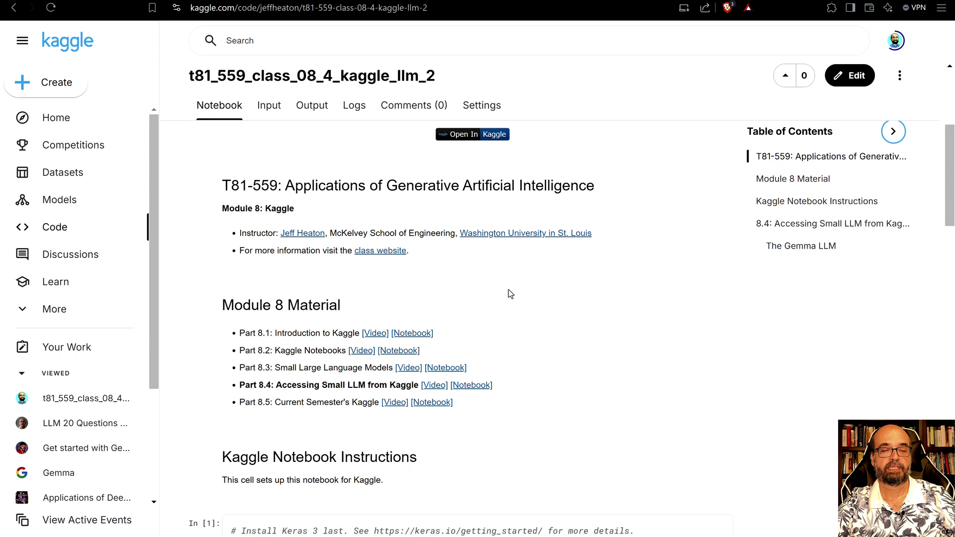
scroll("down", 3)
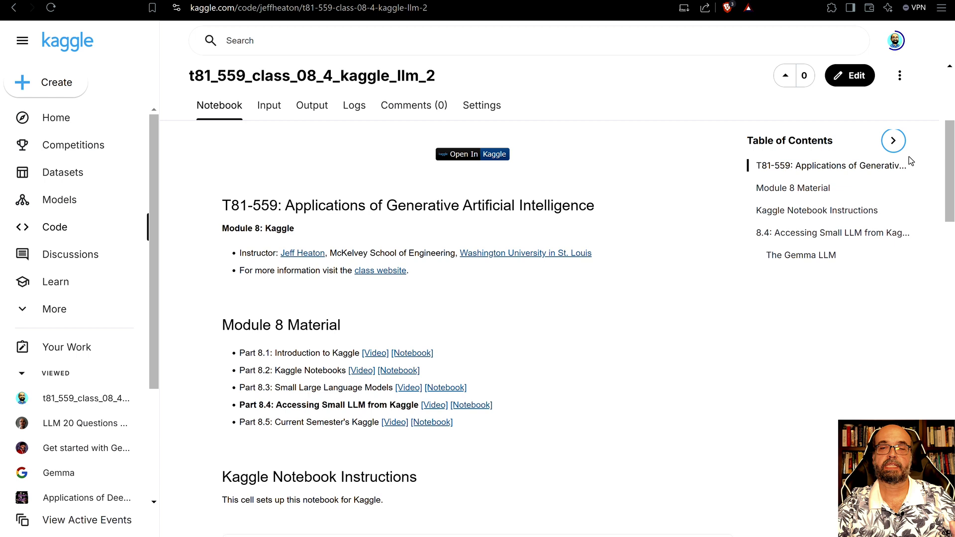
mouse_move(855, 87)
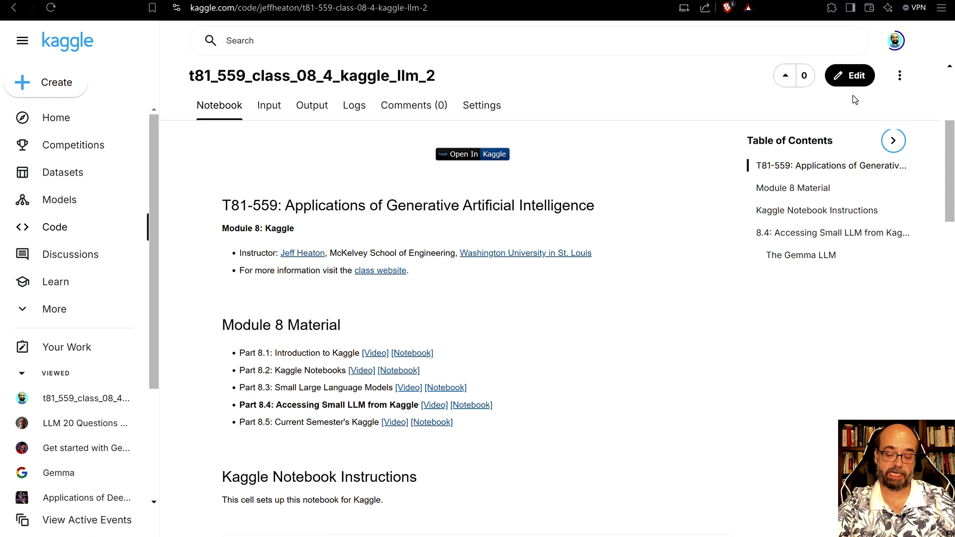
Switch the t81_559_class_08_4_kaggle_llm_2 notebook into the editor via Edit.
left_click(849, 76)
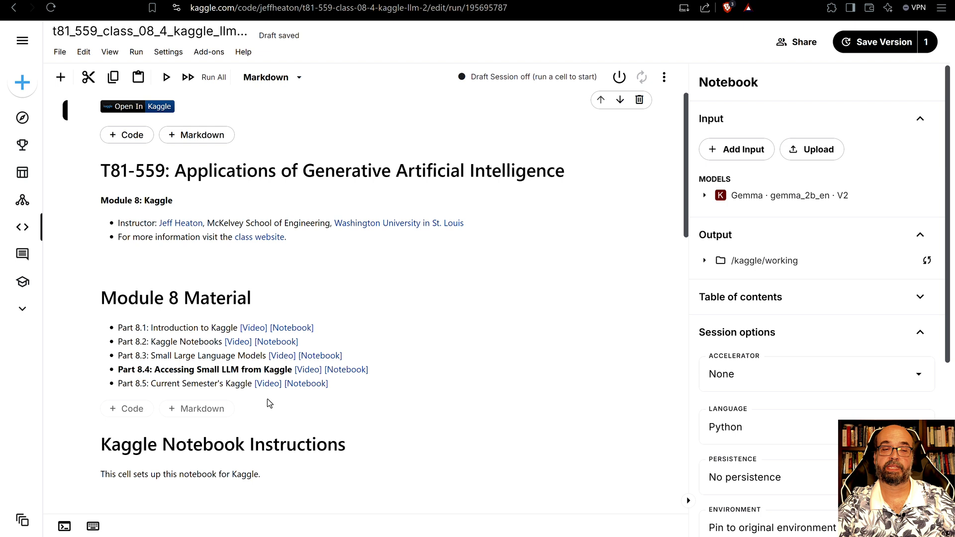
mouse_move(242, 314)
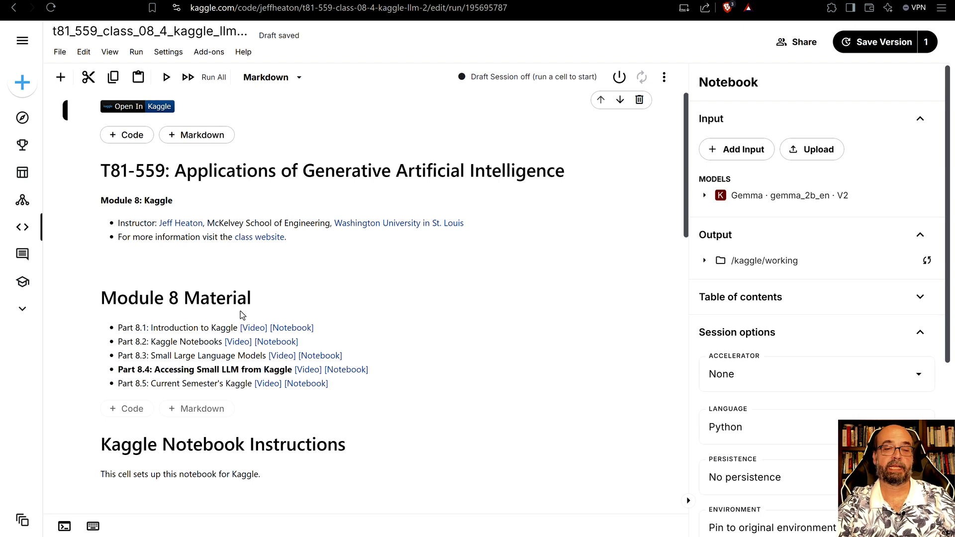
mouse_move(396, 328)
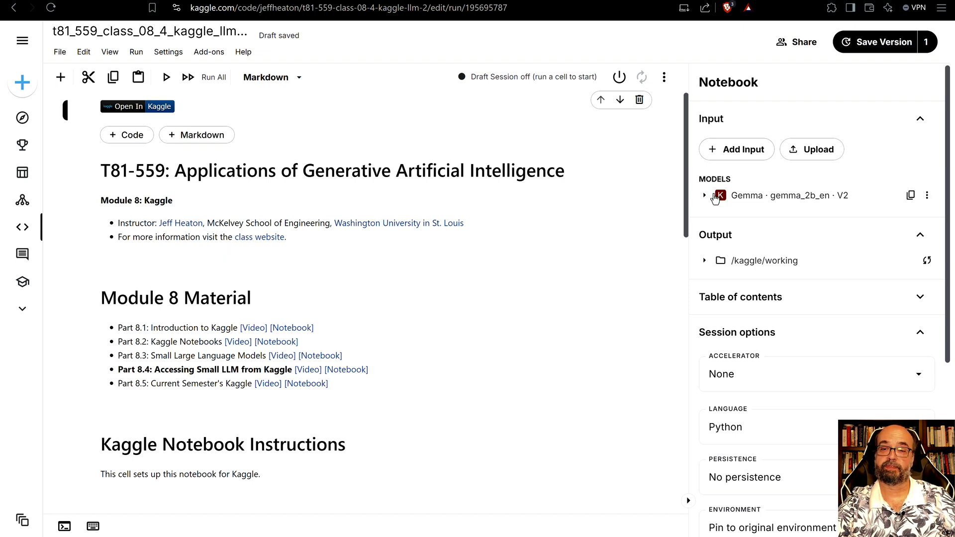
mouse_move(766, 131)
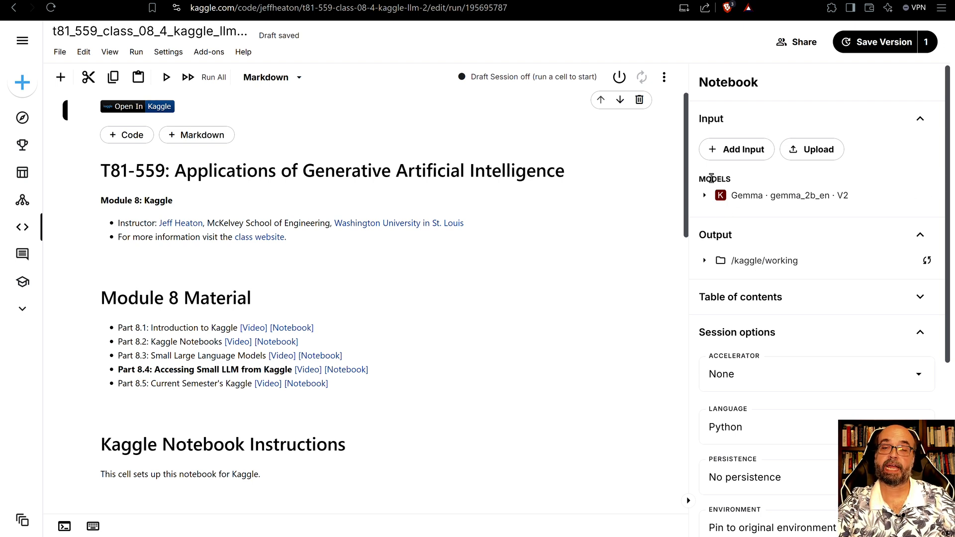
mouse_move(741, 198)
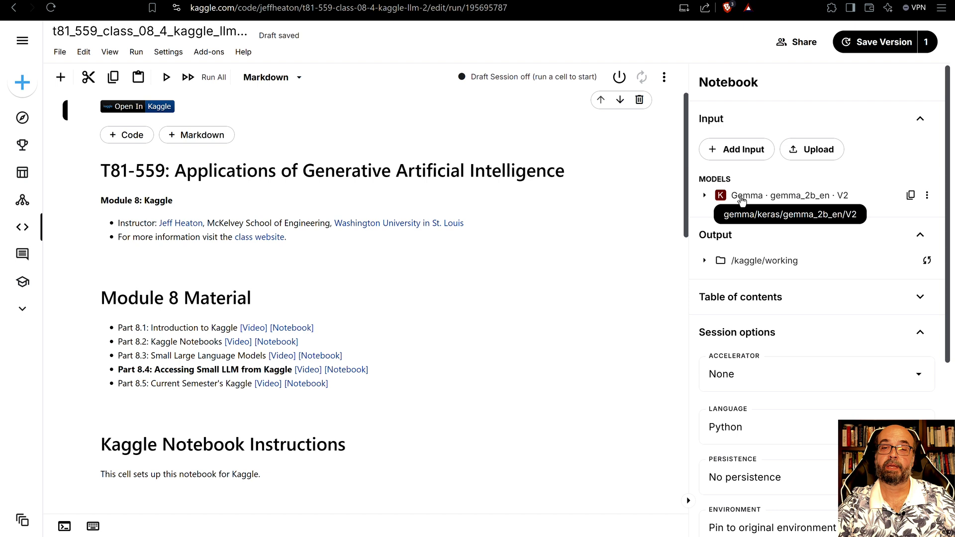
mouse_move(760, 204)
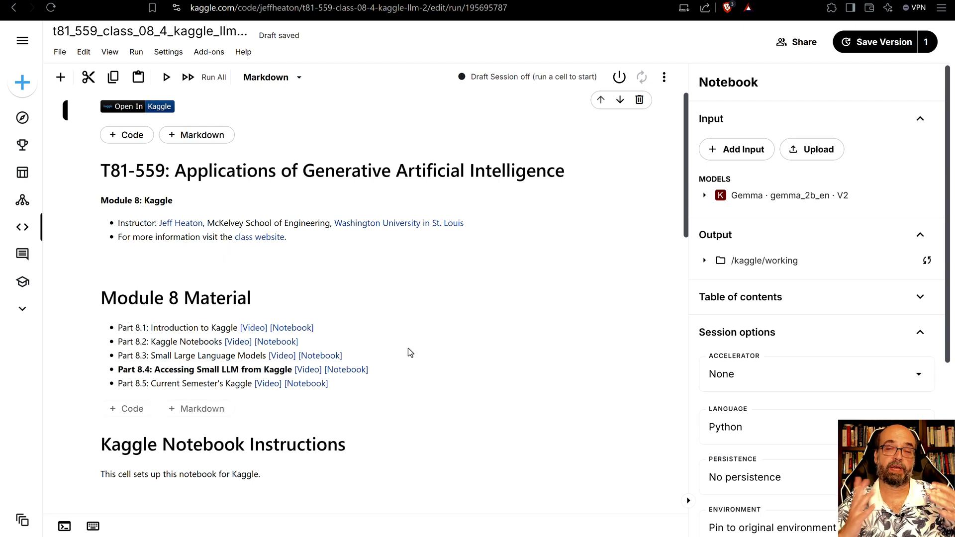
mouse_move(779, 201)
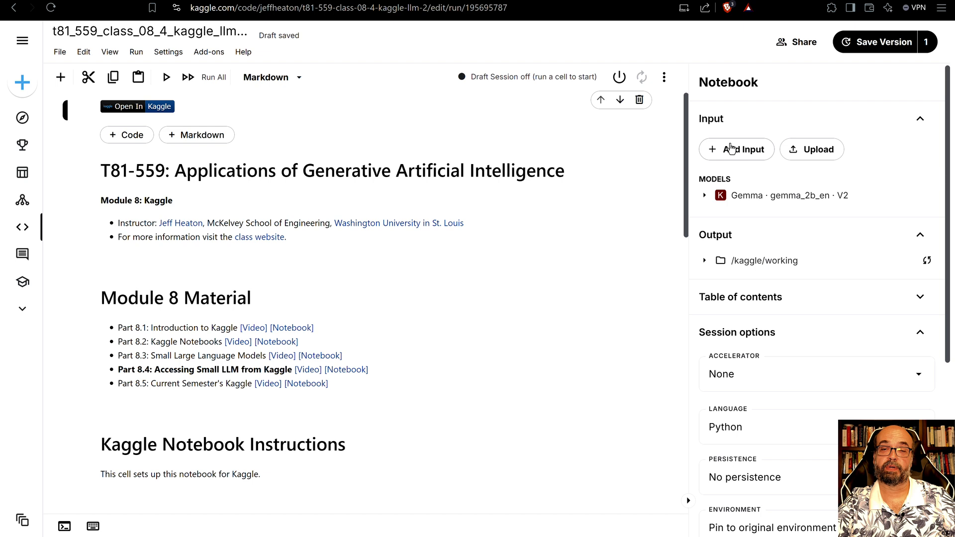
left_click(736, 149)
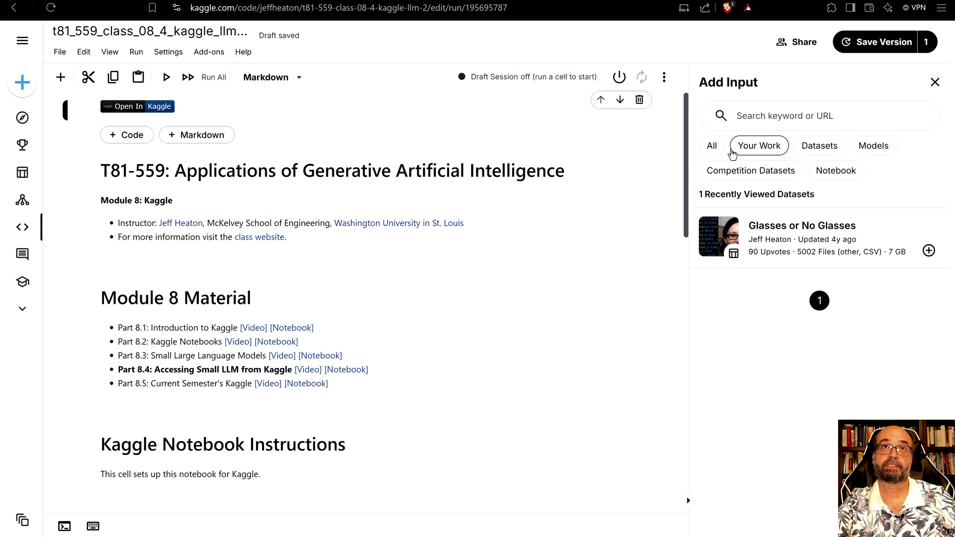
mouse_move(785, 154)
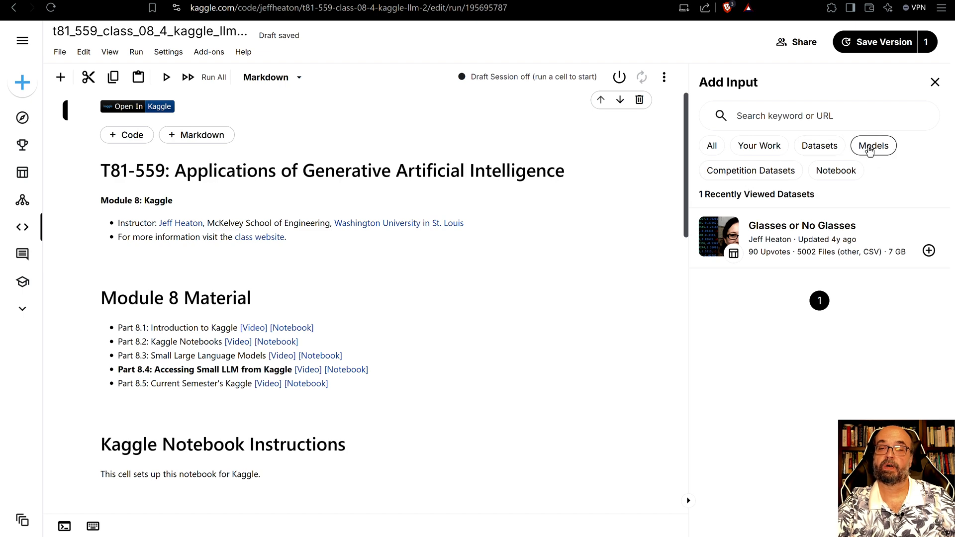
left_click(873, 145)
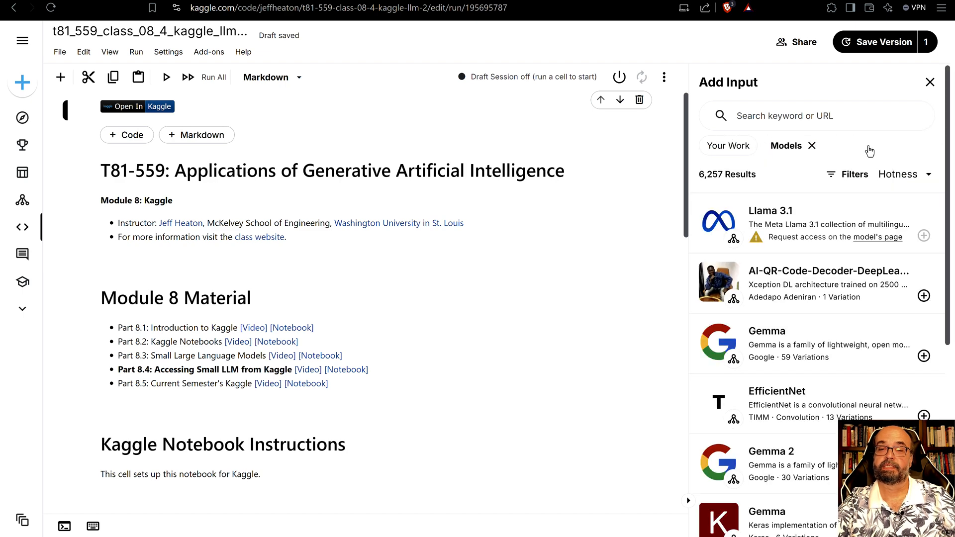
scroll("down", 3)
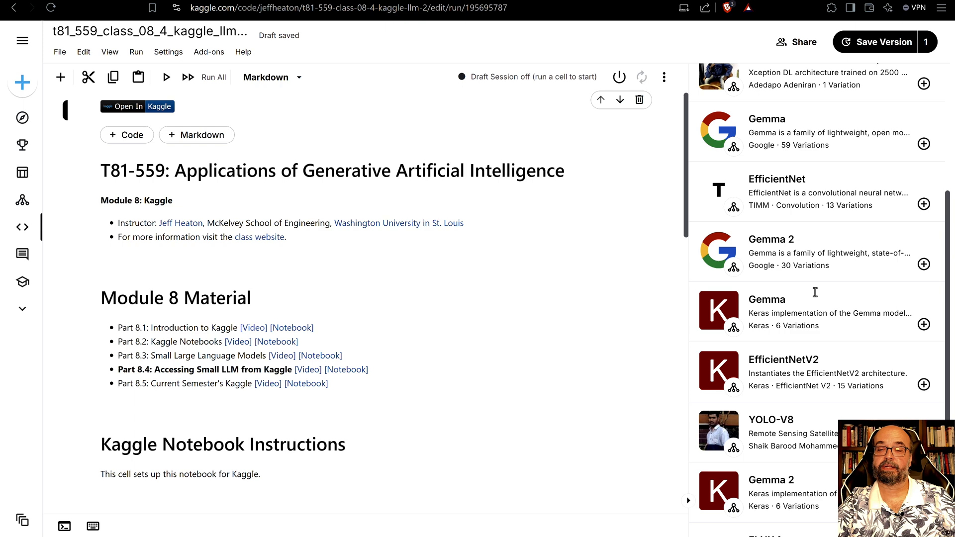
scroll("down", 3)
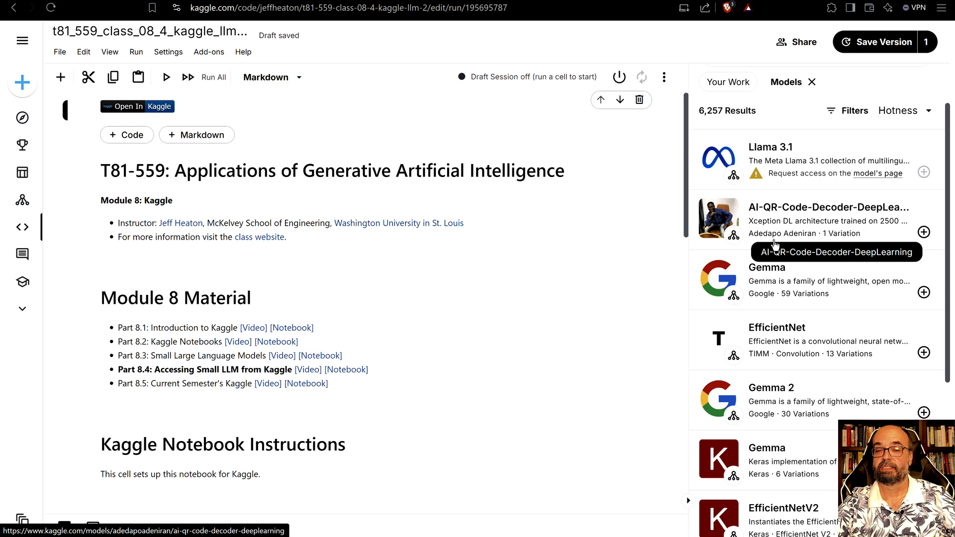
scroll("down", 3)
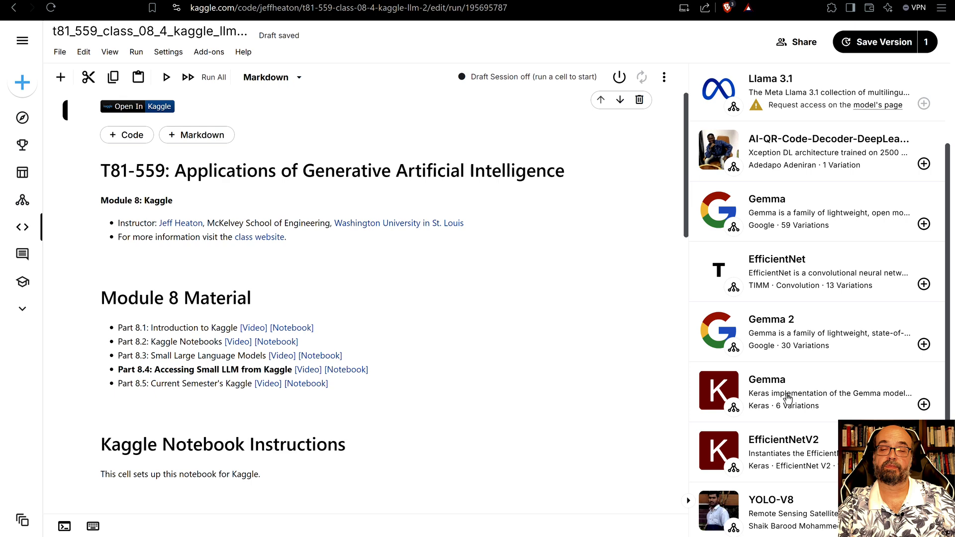
scroll("down", 3)
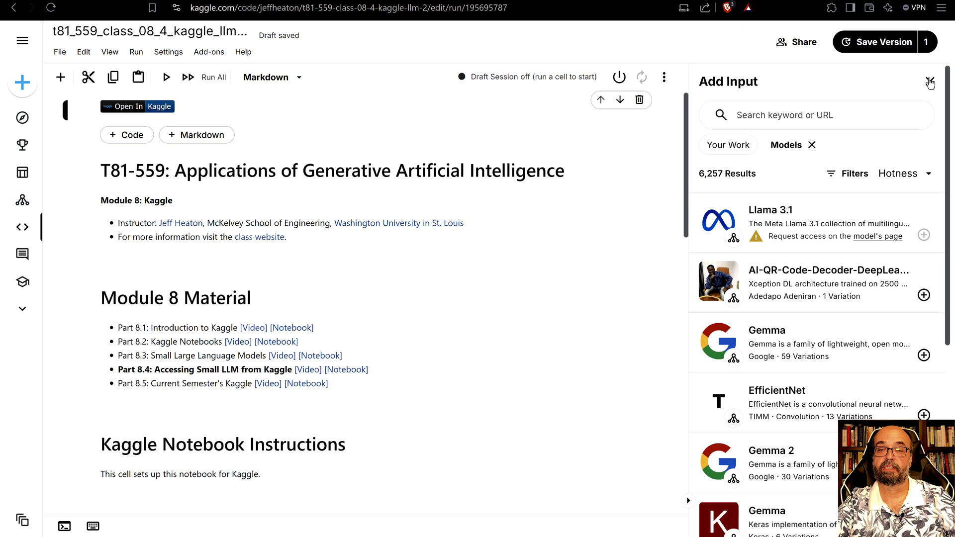
left_click(929, 83)
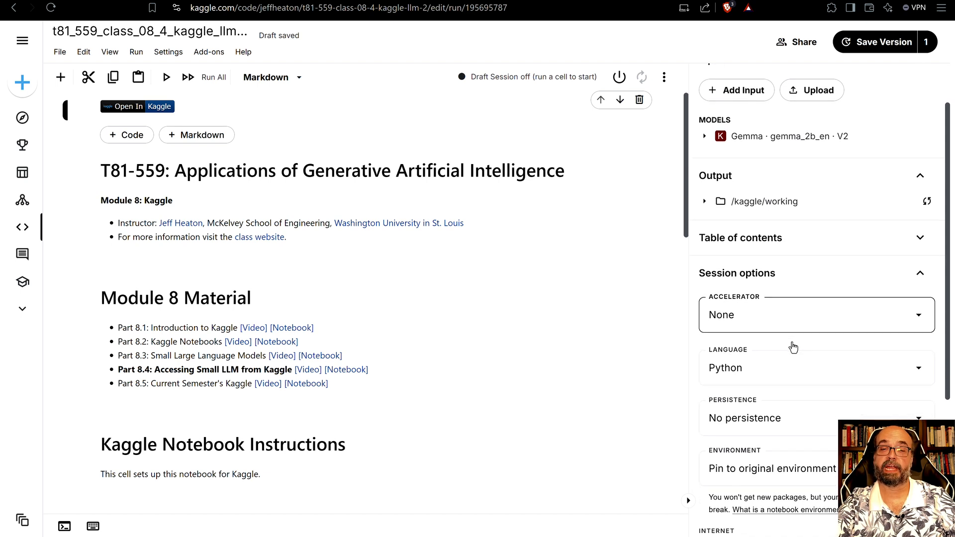
mouse_move(793, 314)
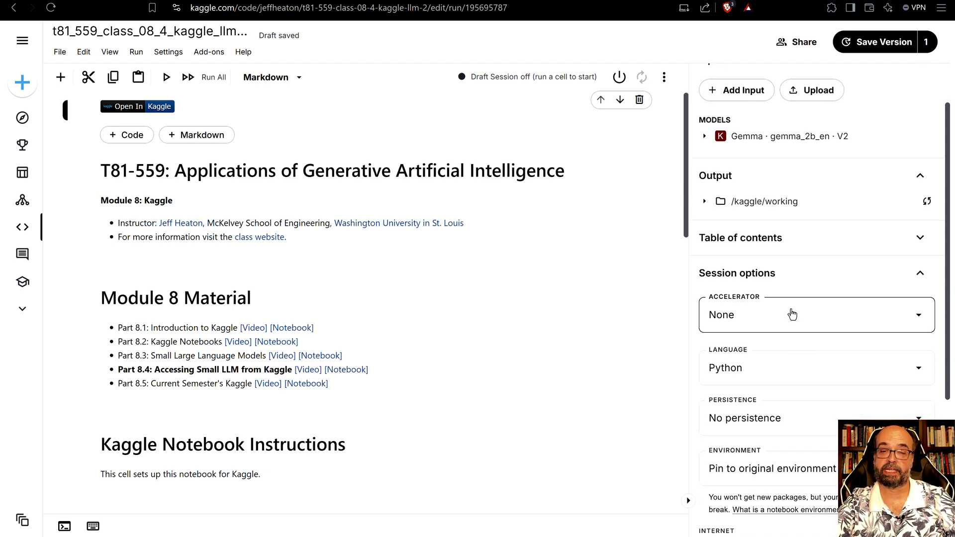
left_click(817, 314)
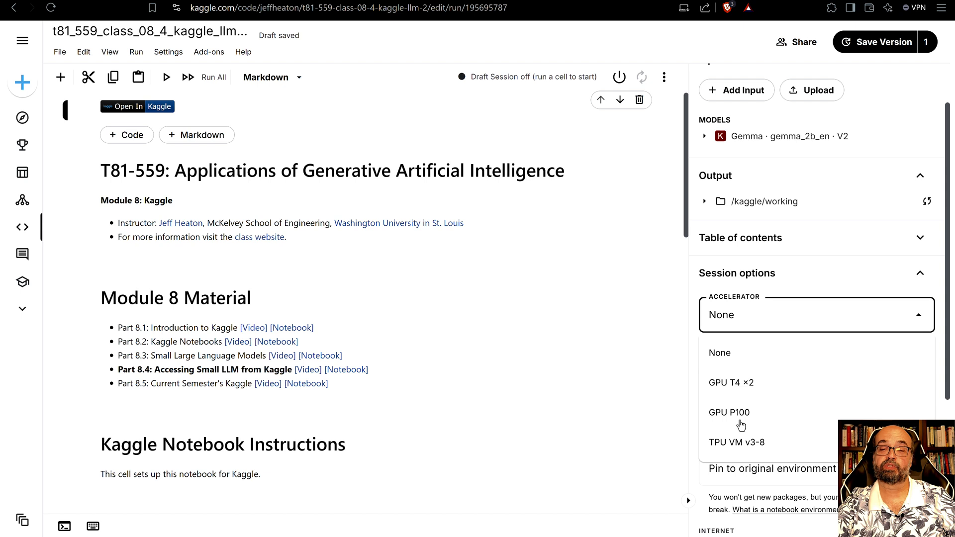
mouse_move(759, 456)
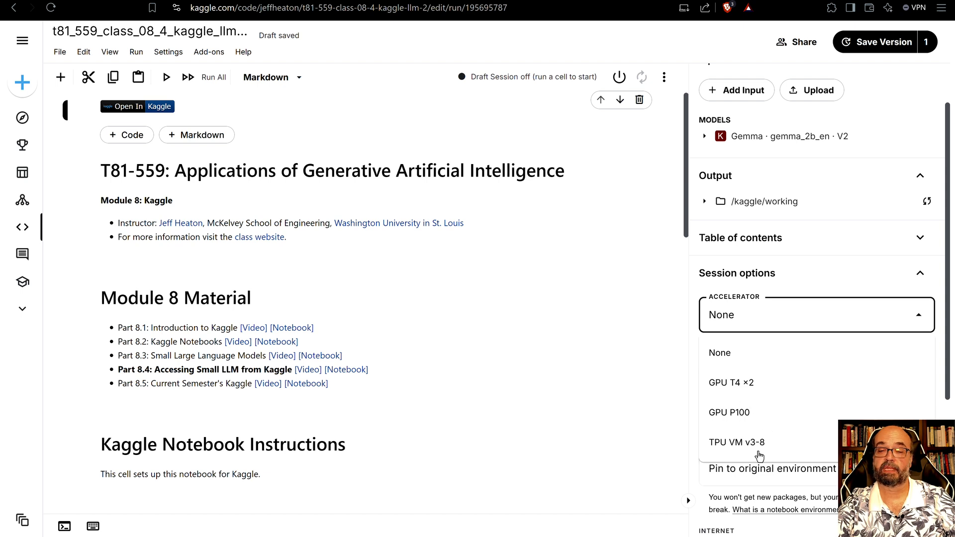
mouse_move(871, 320)
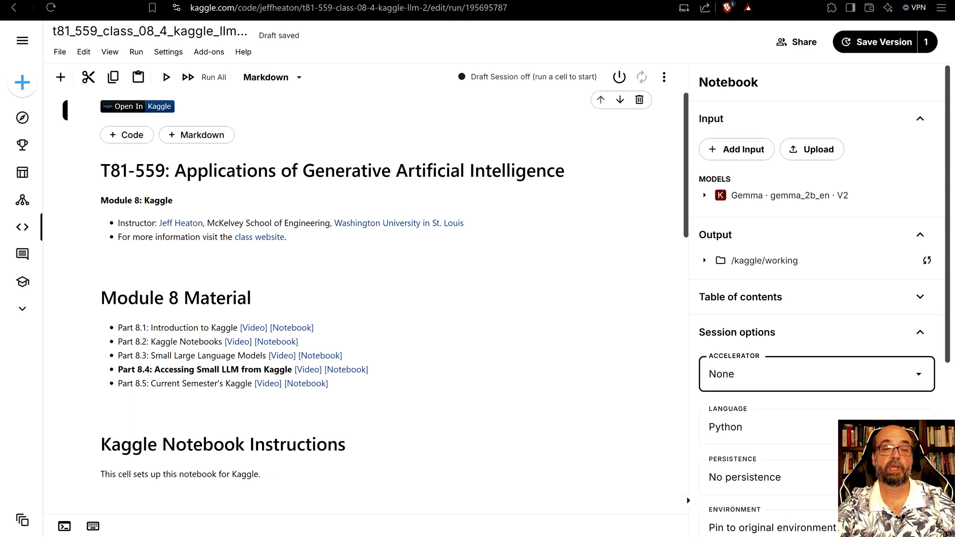
Run the pip install cell for keras-nlp and Keras 3, starting the CPU draft session.
scroll("down", 3)
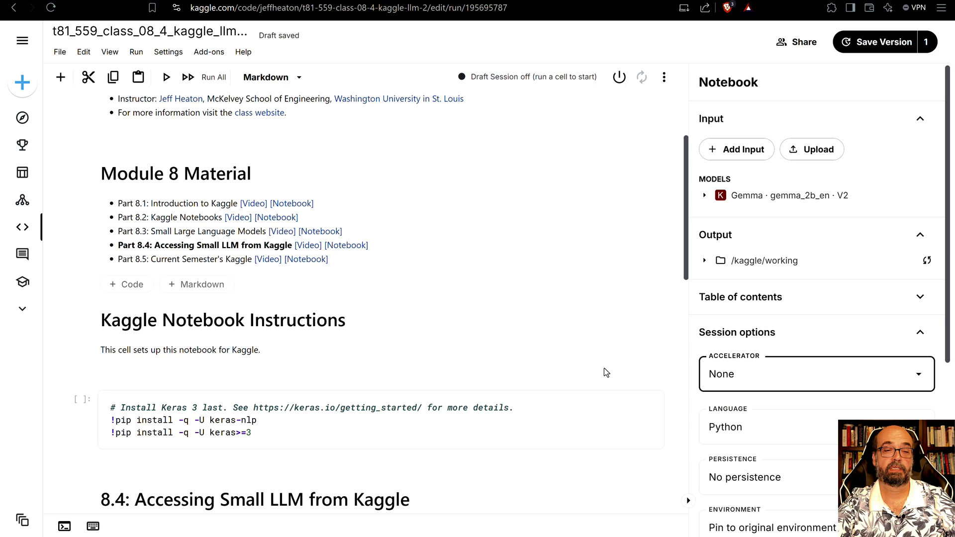
scroll("down", 3)
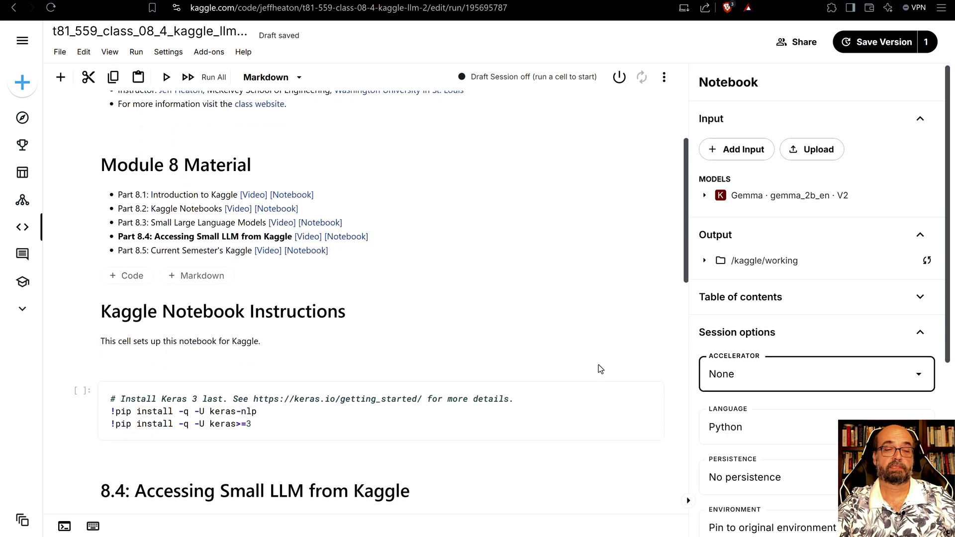
scroll("down", 3)
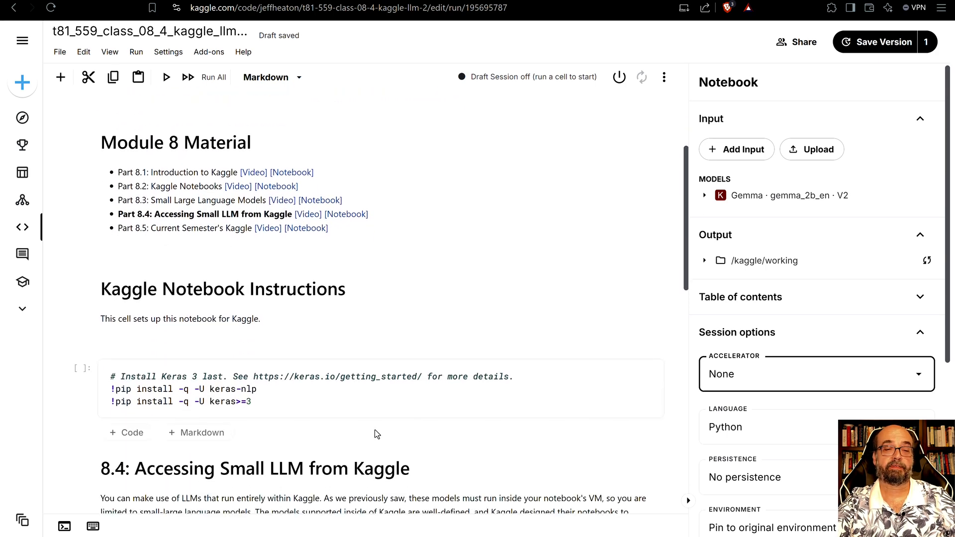
mouse_move(198, 435)
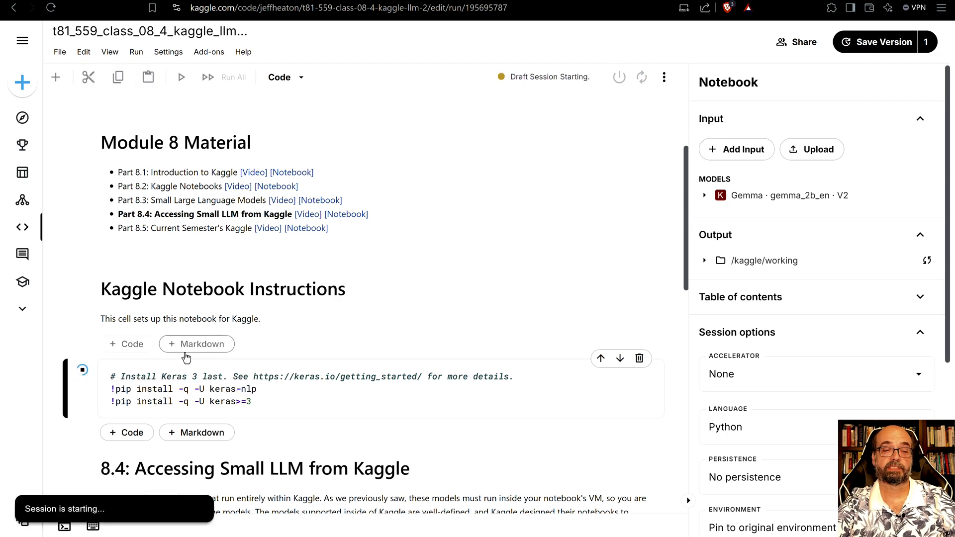
scroll("down", 3)
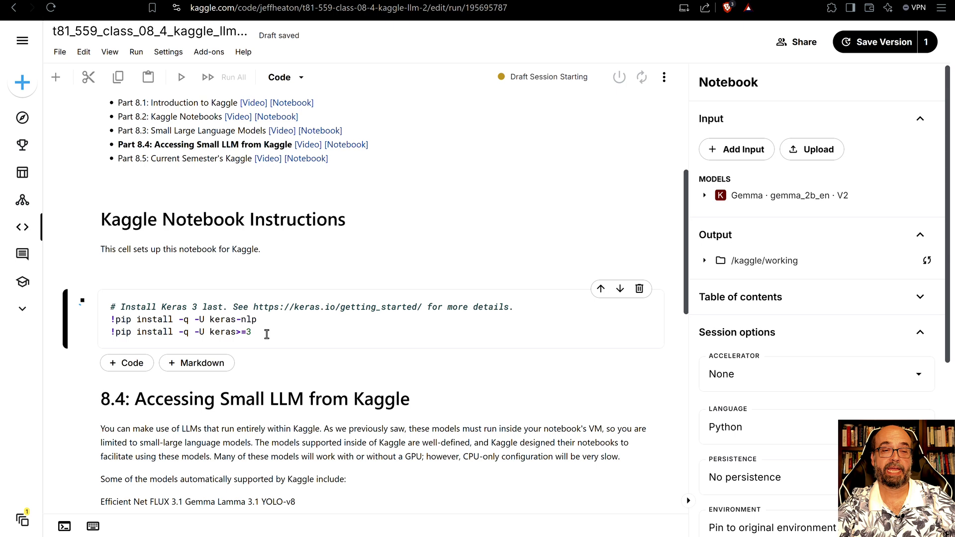
left_click(180, 77)
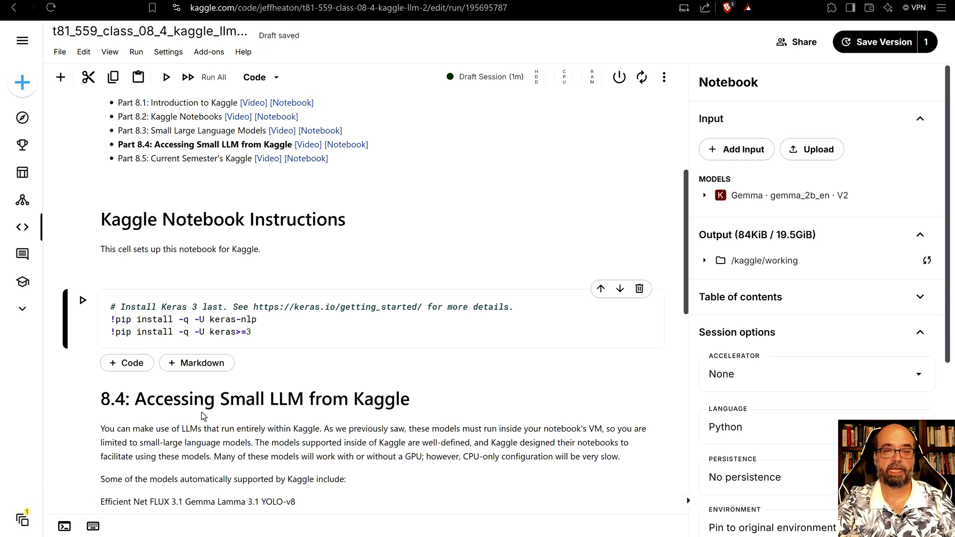
Run the cell importing keras_nlp and loading GemmaCausalLM gemma_2b_en on the JAX backend.
scroll("down", 3)
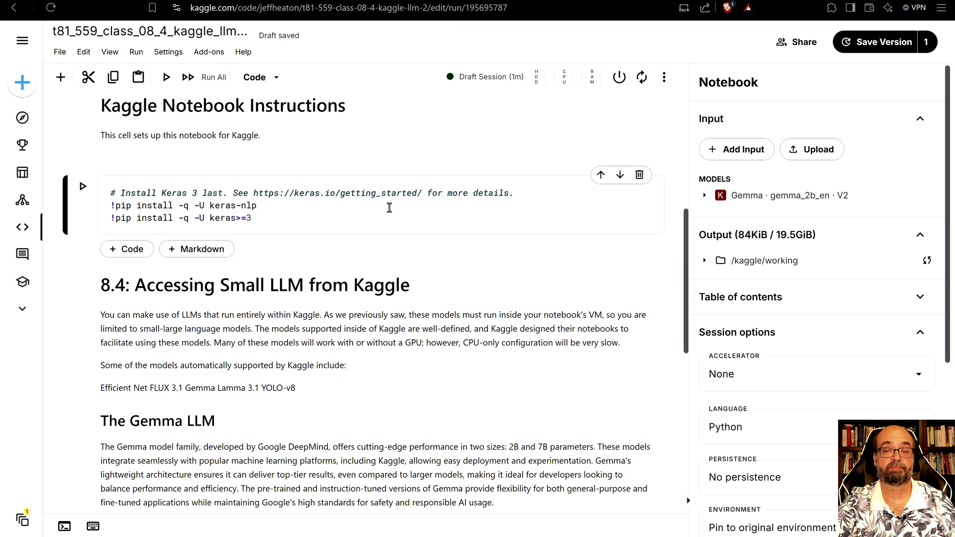
scroll("down", 3)
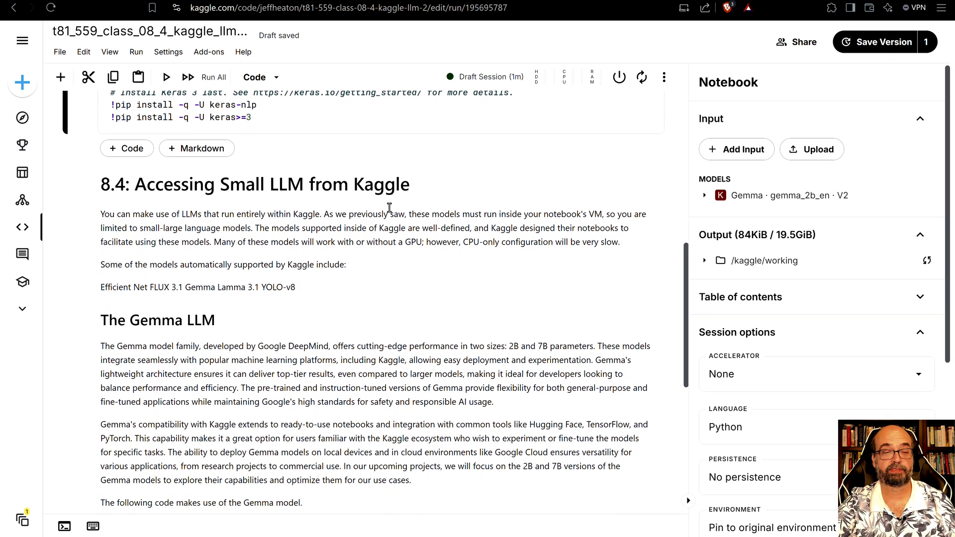
scroll("down", 3)
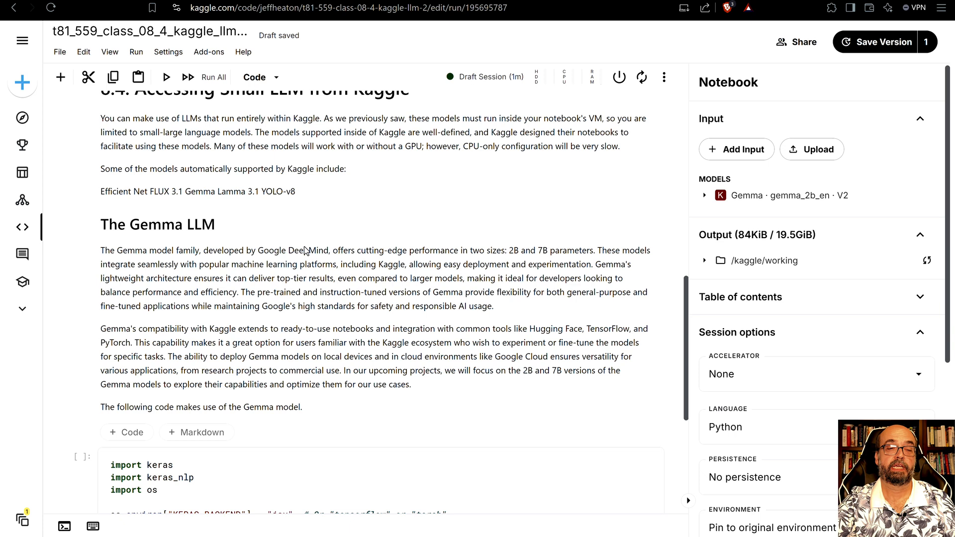
mouse_move(256, 297)
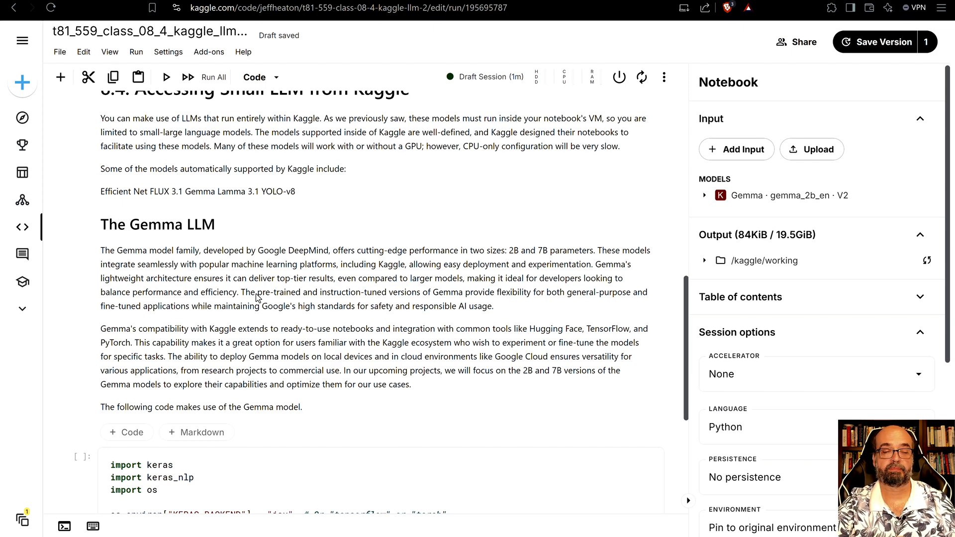
scroll("down", 3)
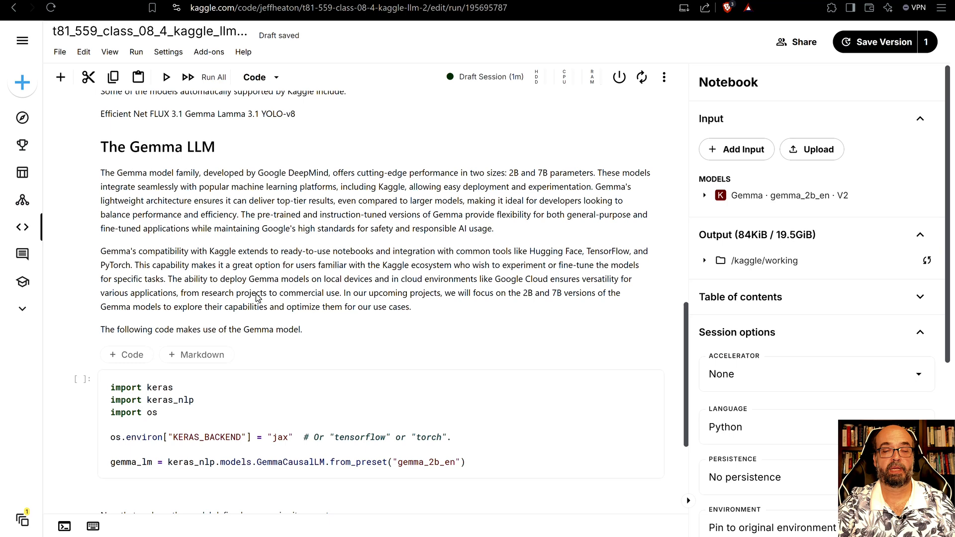
scroll("down", 3)
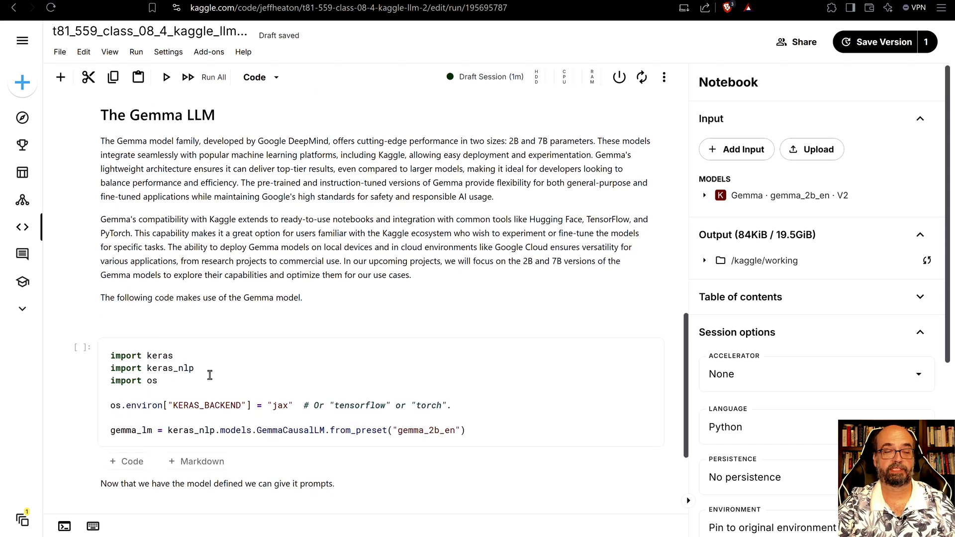
left_click(280, 406)
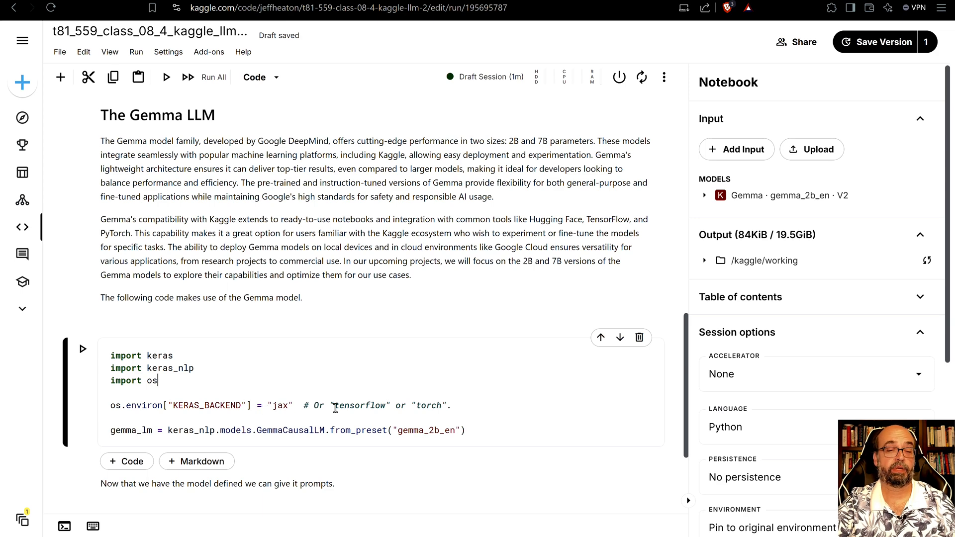
scroll("down", 3)
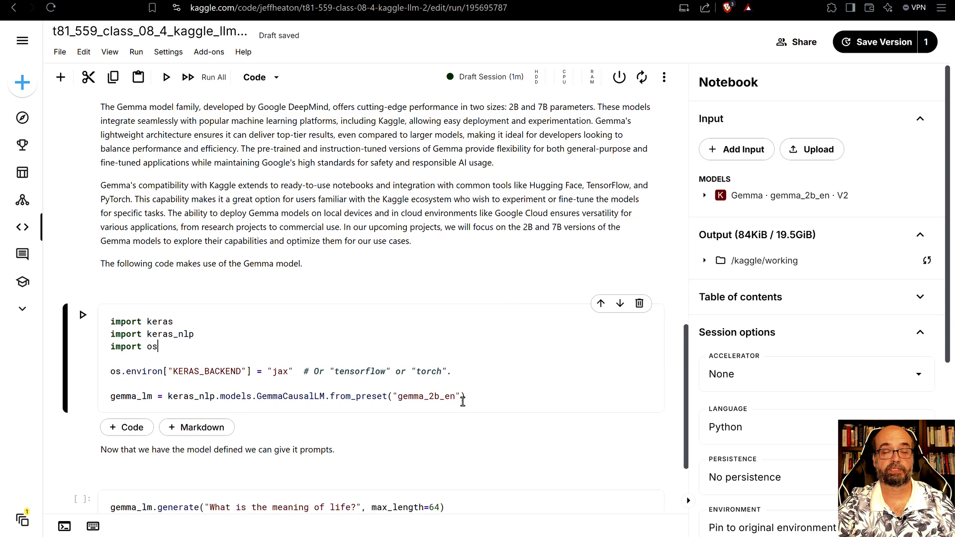
scroll("down", 3)
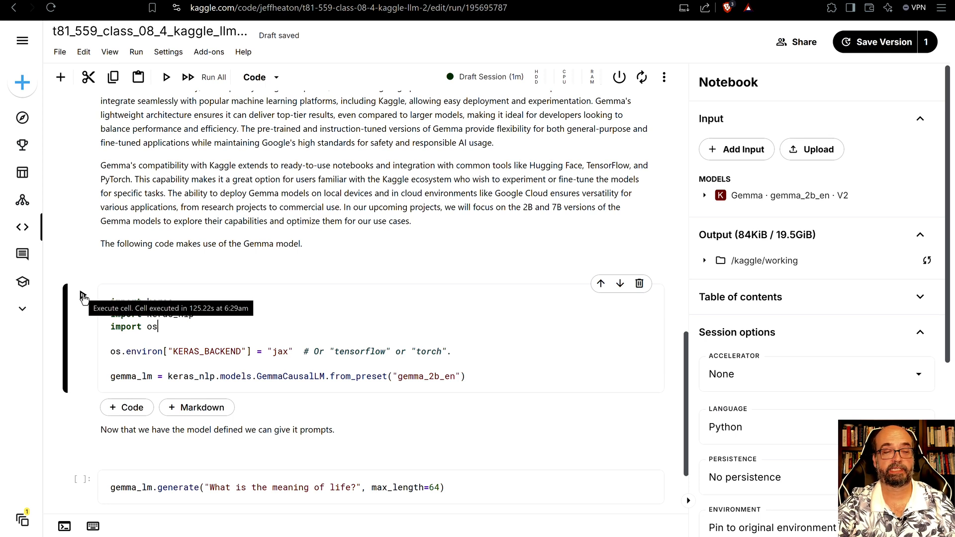
left_click(166, 78)
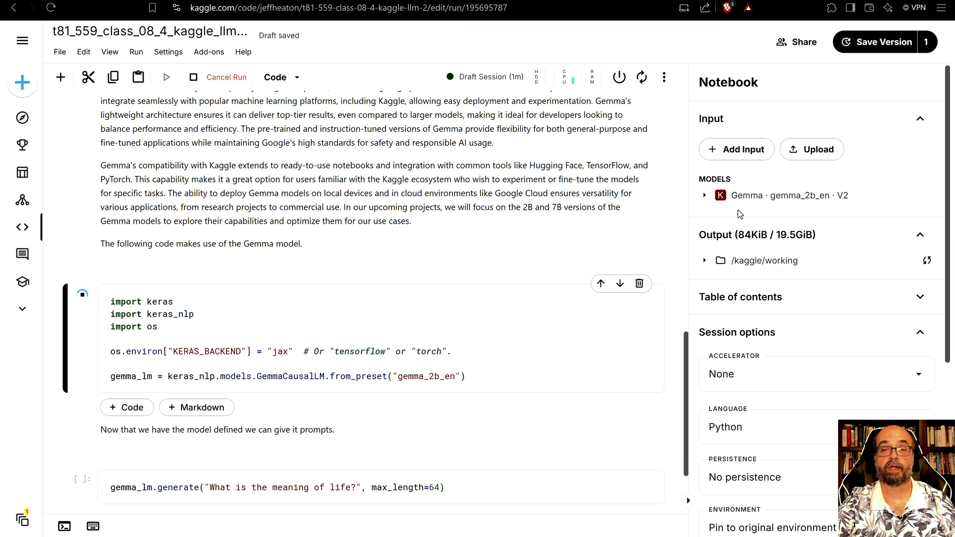
mouse_move(798, 199)
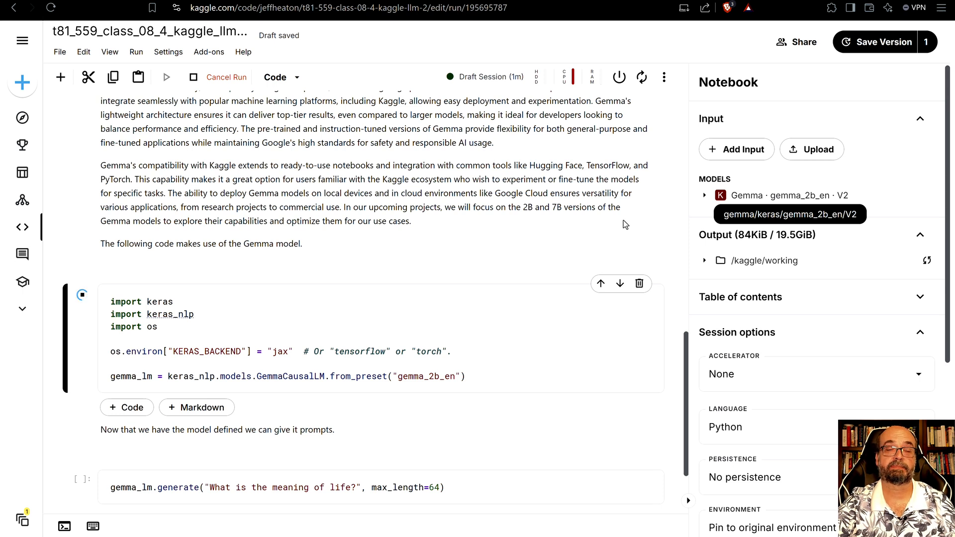
mouse_move(489, 284)
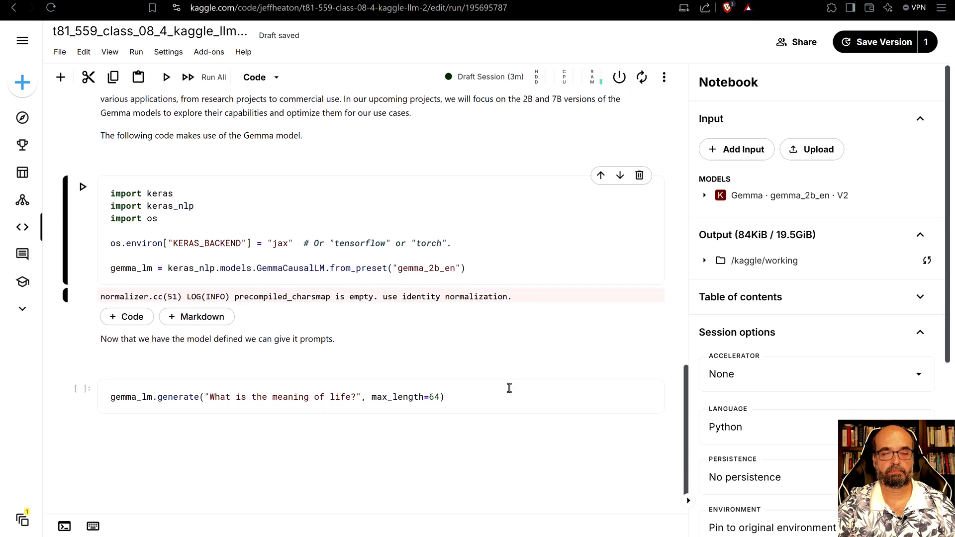
Scroll down past the finished model load to the gemma_lm.generate prompt cell.
scroll("down", 3)
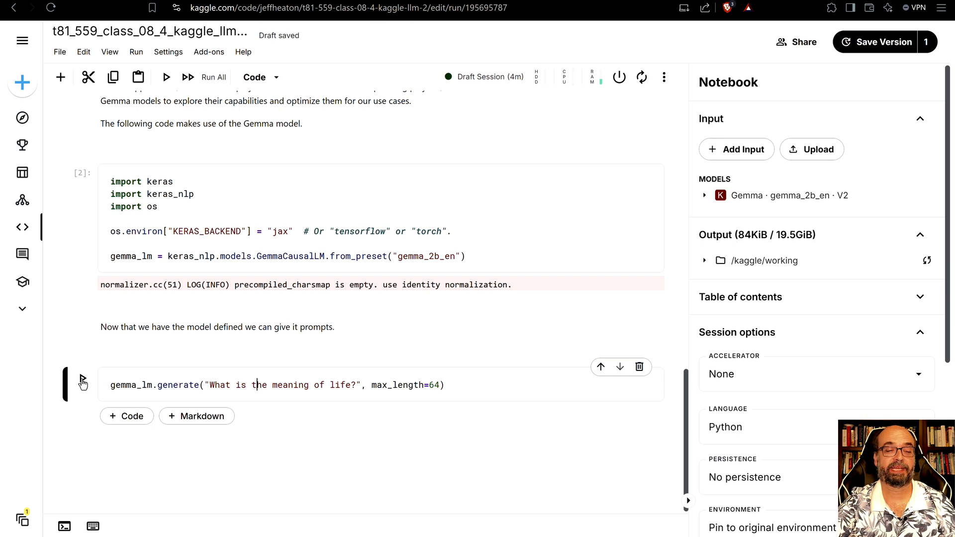
Run the gemma_lm.generate cell to produce Gemma's meaning-of-life continuation.
left_click(82, 381)
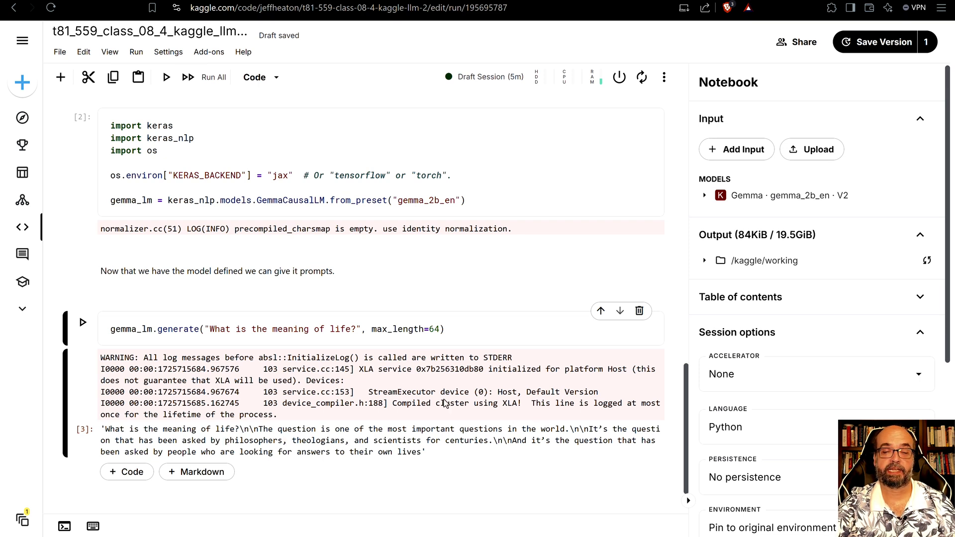
mouse_move(542, 425)
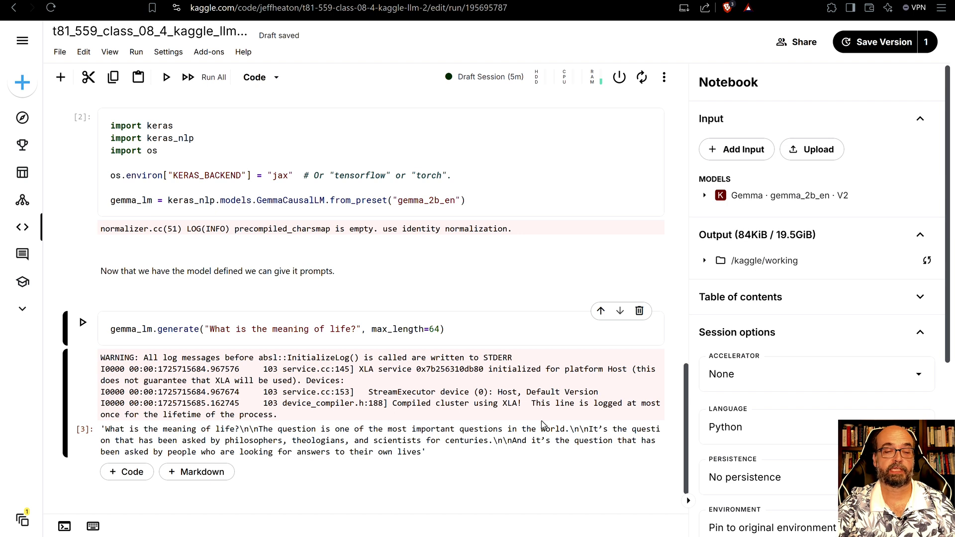
mouse_move(397, 413)
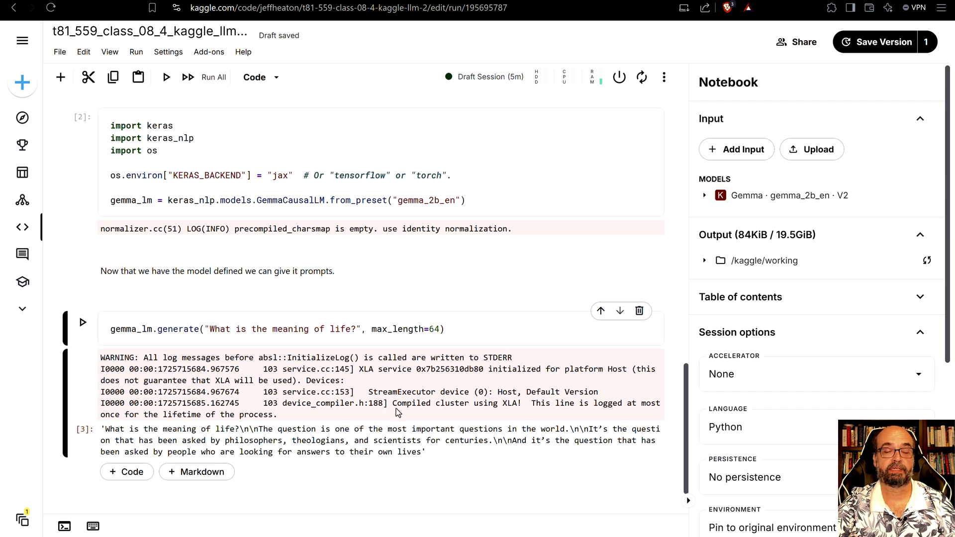